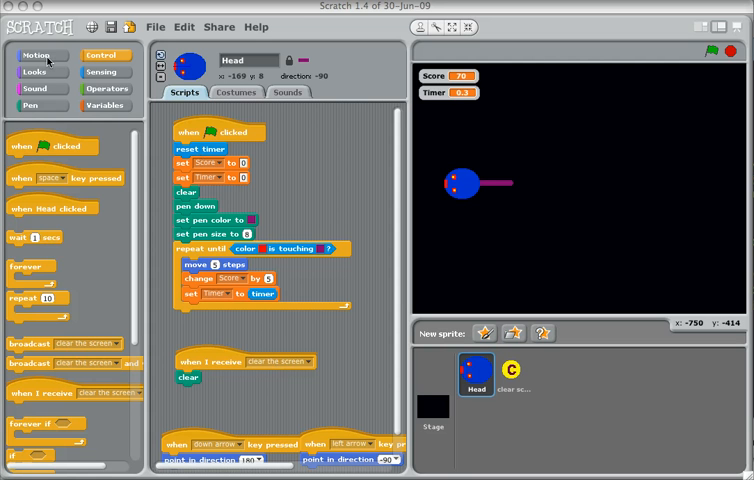
Add 'go to x:0 y:0' and 'pen up' to the green-flag script before pen down.
click(36, 54)
text(0)
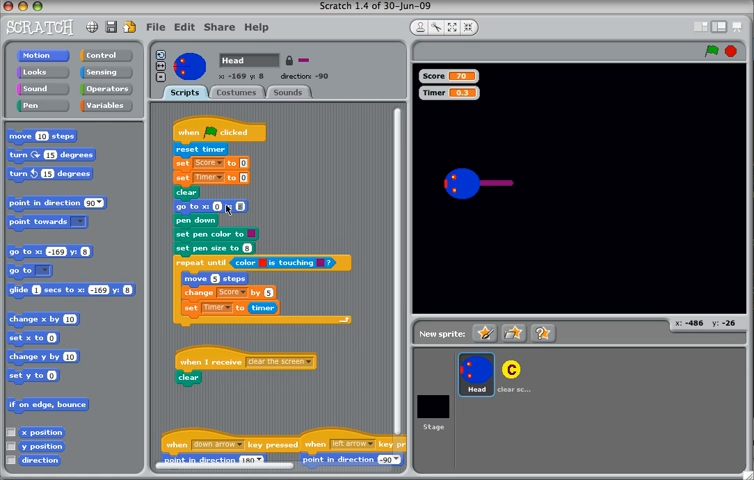
click(38, 104)
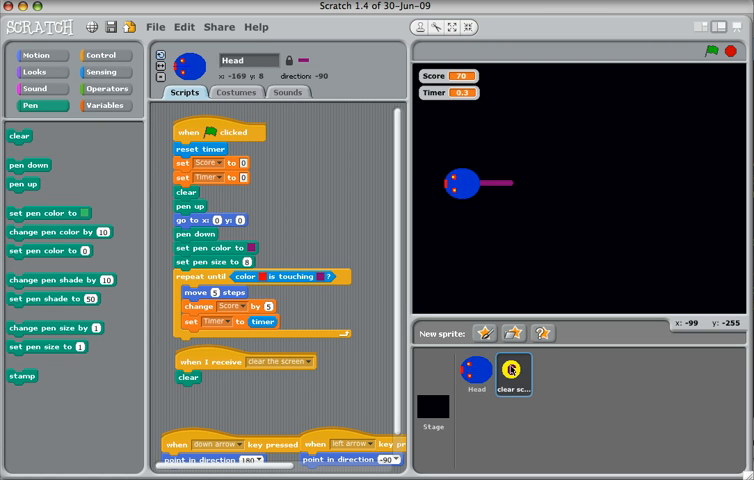
Inspect the clear-screen sprite's broadcast script under the Control blocks.
click(504, 376)
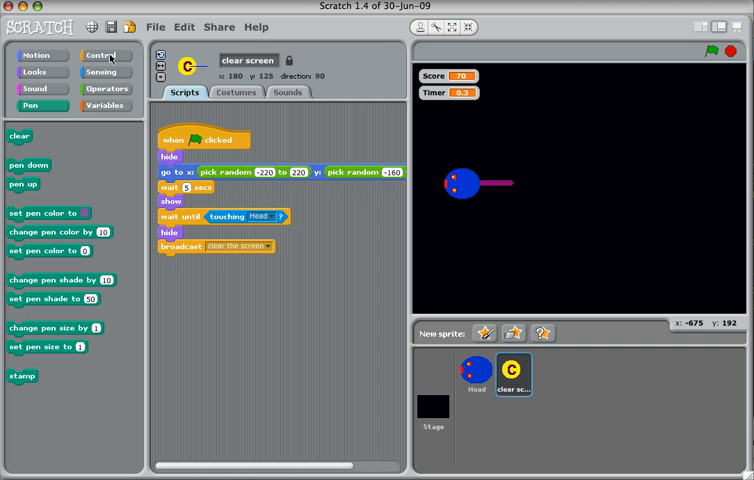
click(104, 56)
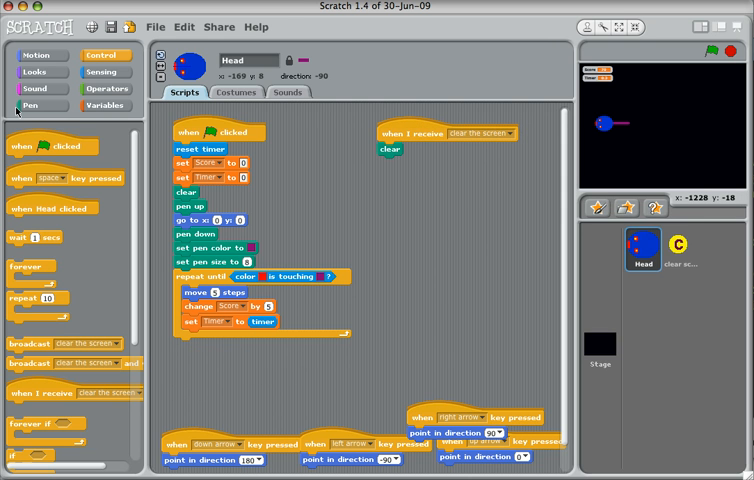
Add 'change pen size by 1' under 'clear' in the receive script.
click(32, 104)
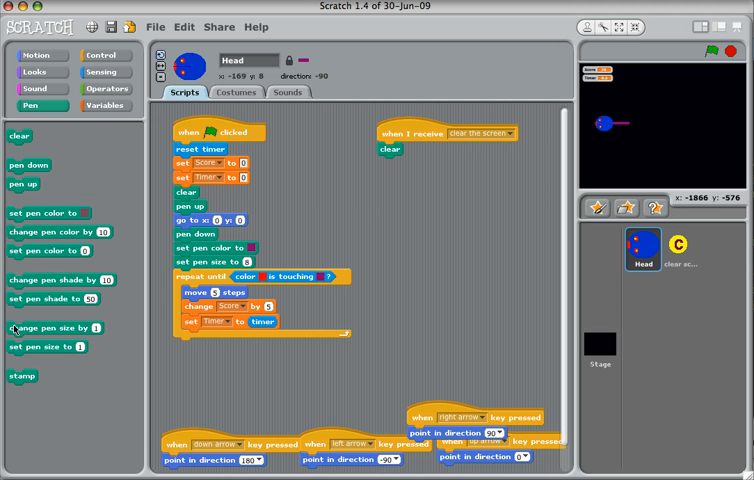
drag(36, 328, 416, 174)
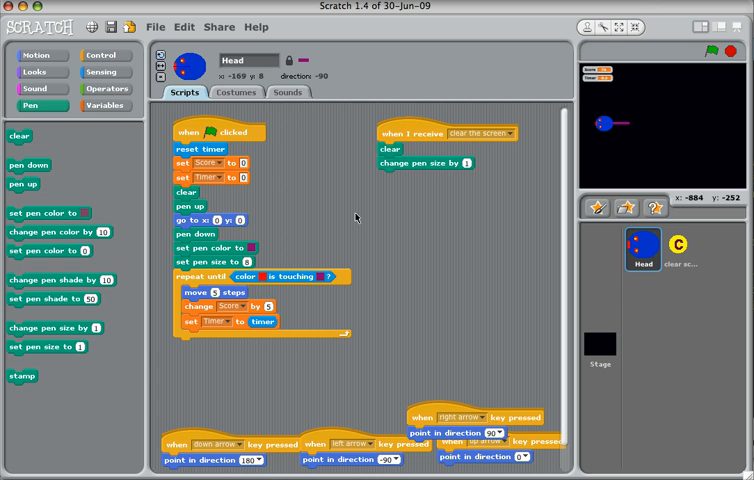
mouse_move(380, 208)
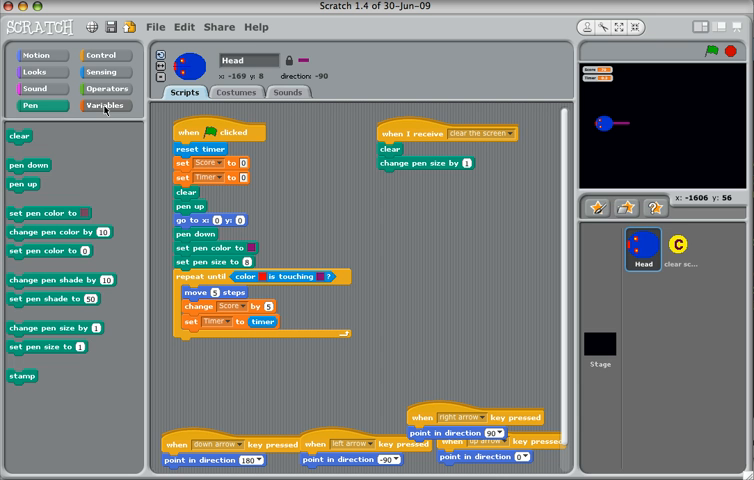
click(104, 104)
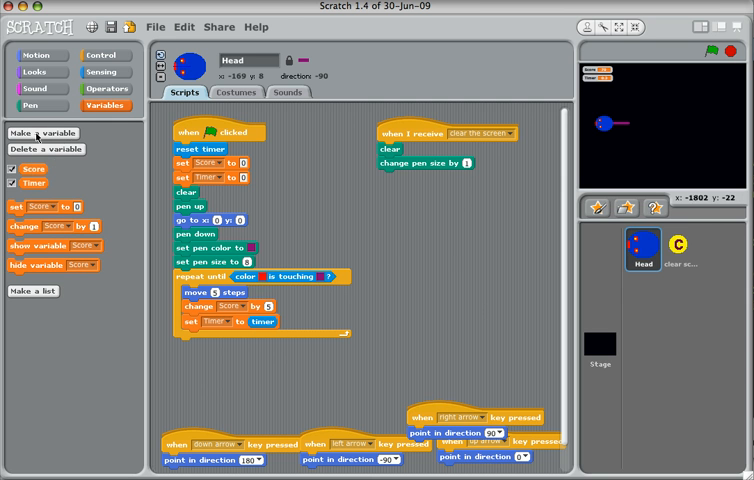
Create a variable named Speed for all sprites.
click(48, 132)
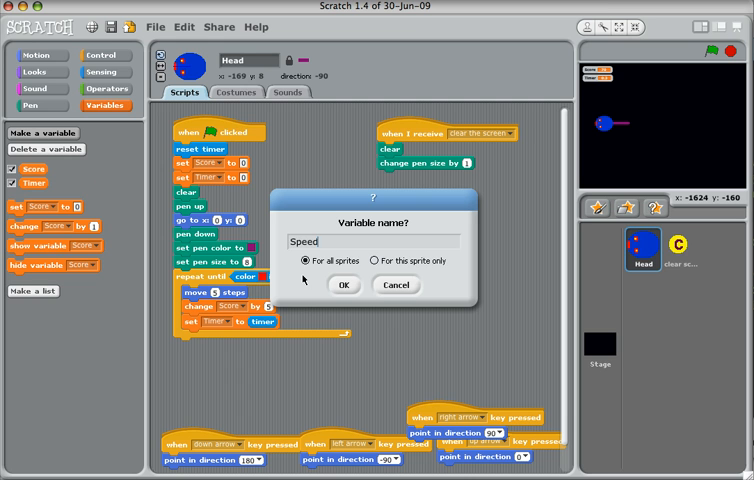
click(344, 284)
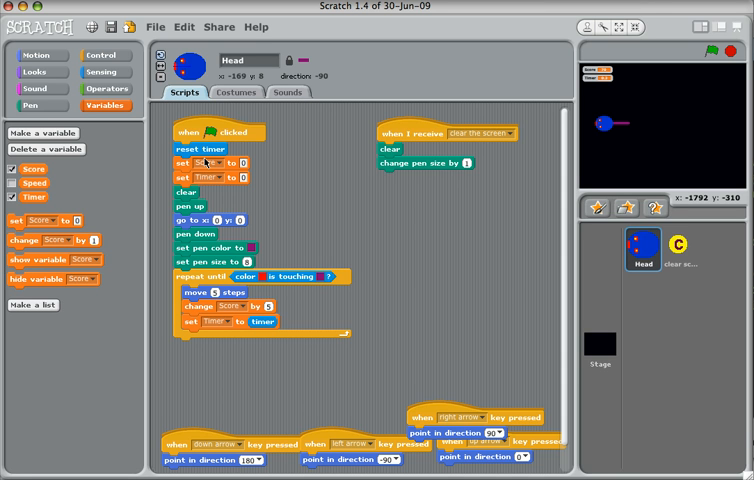
mouse_move(212, 178)
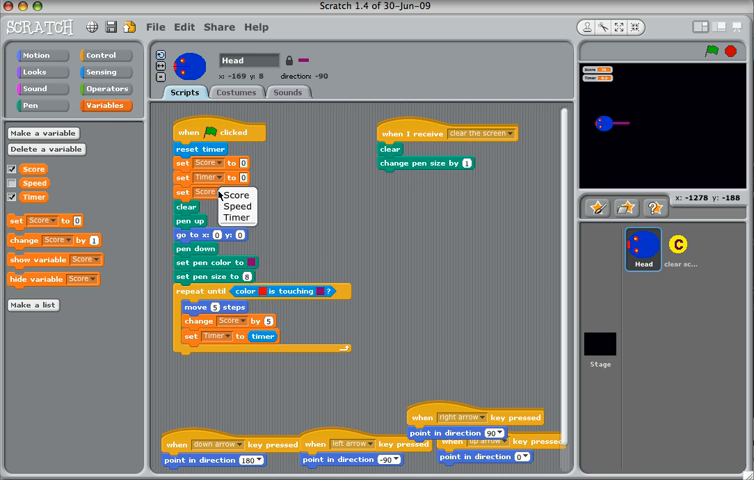
Choose Speed as the variable in the set block.
click(240, 206)
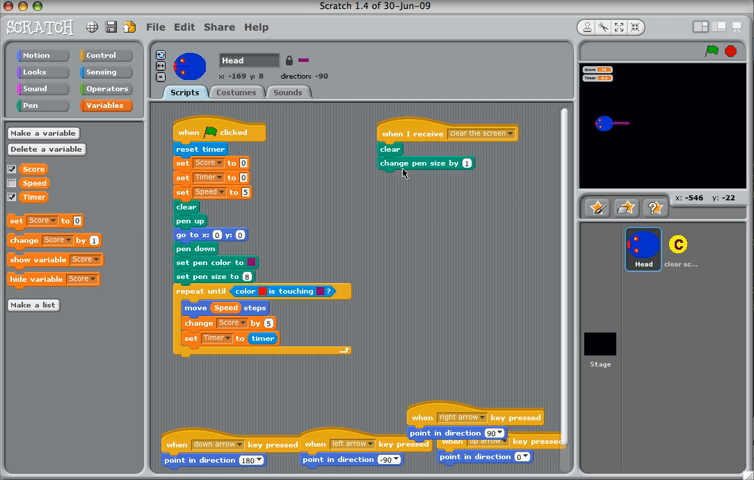
mouse_move(464, 164)
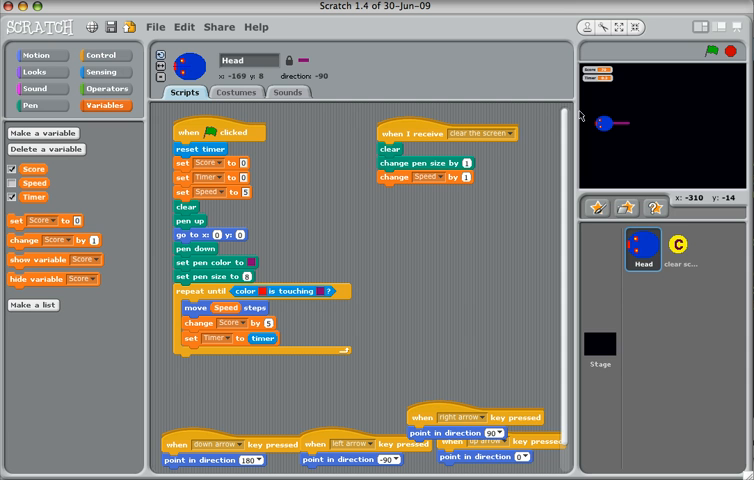
mouse_move(722, 20)
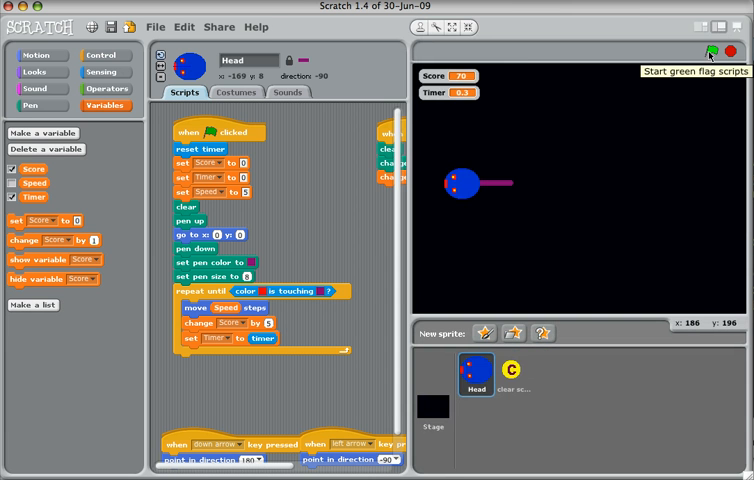
Run the game twice with the green flag, steering the snake to draw purple trails.
click(708, 48)
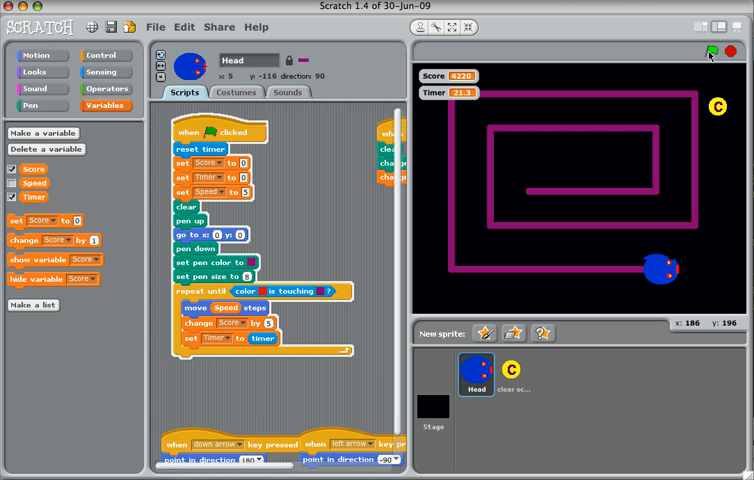
click(708, 52)
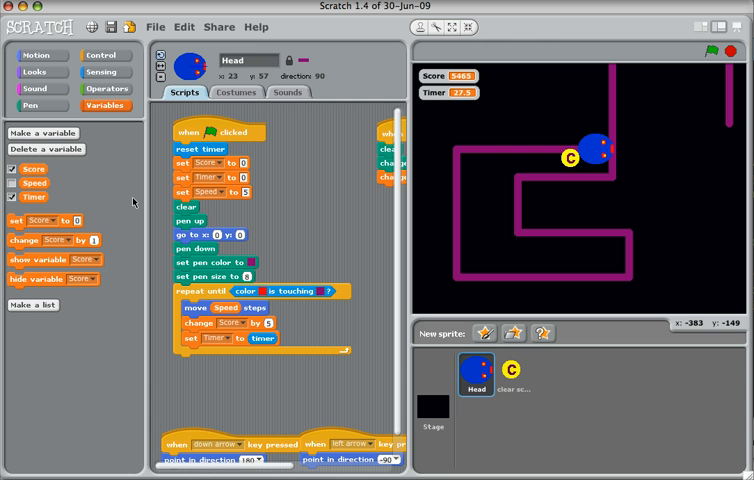
click(100, 56)
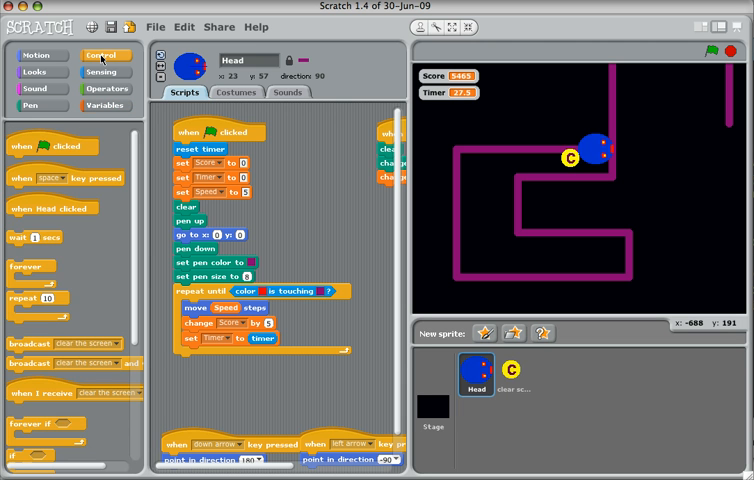